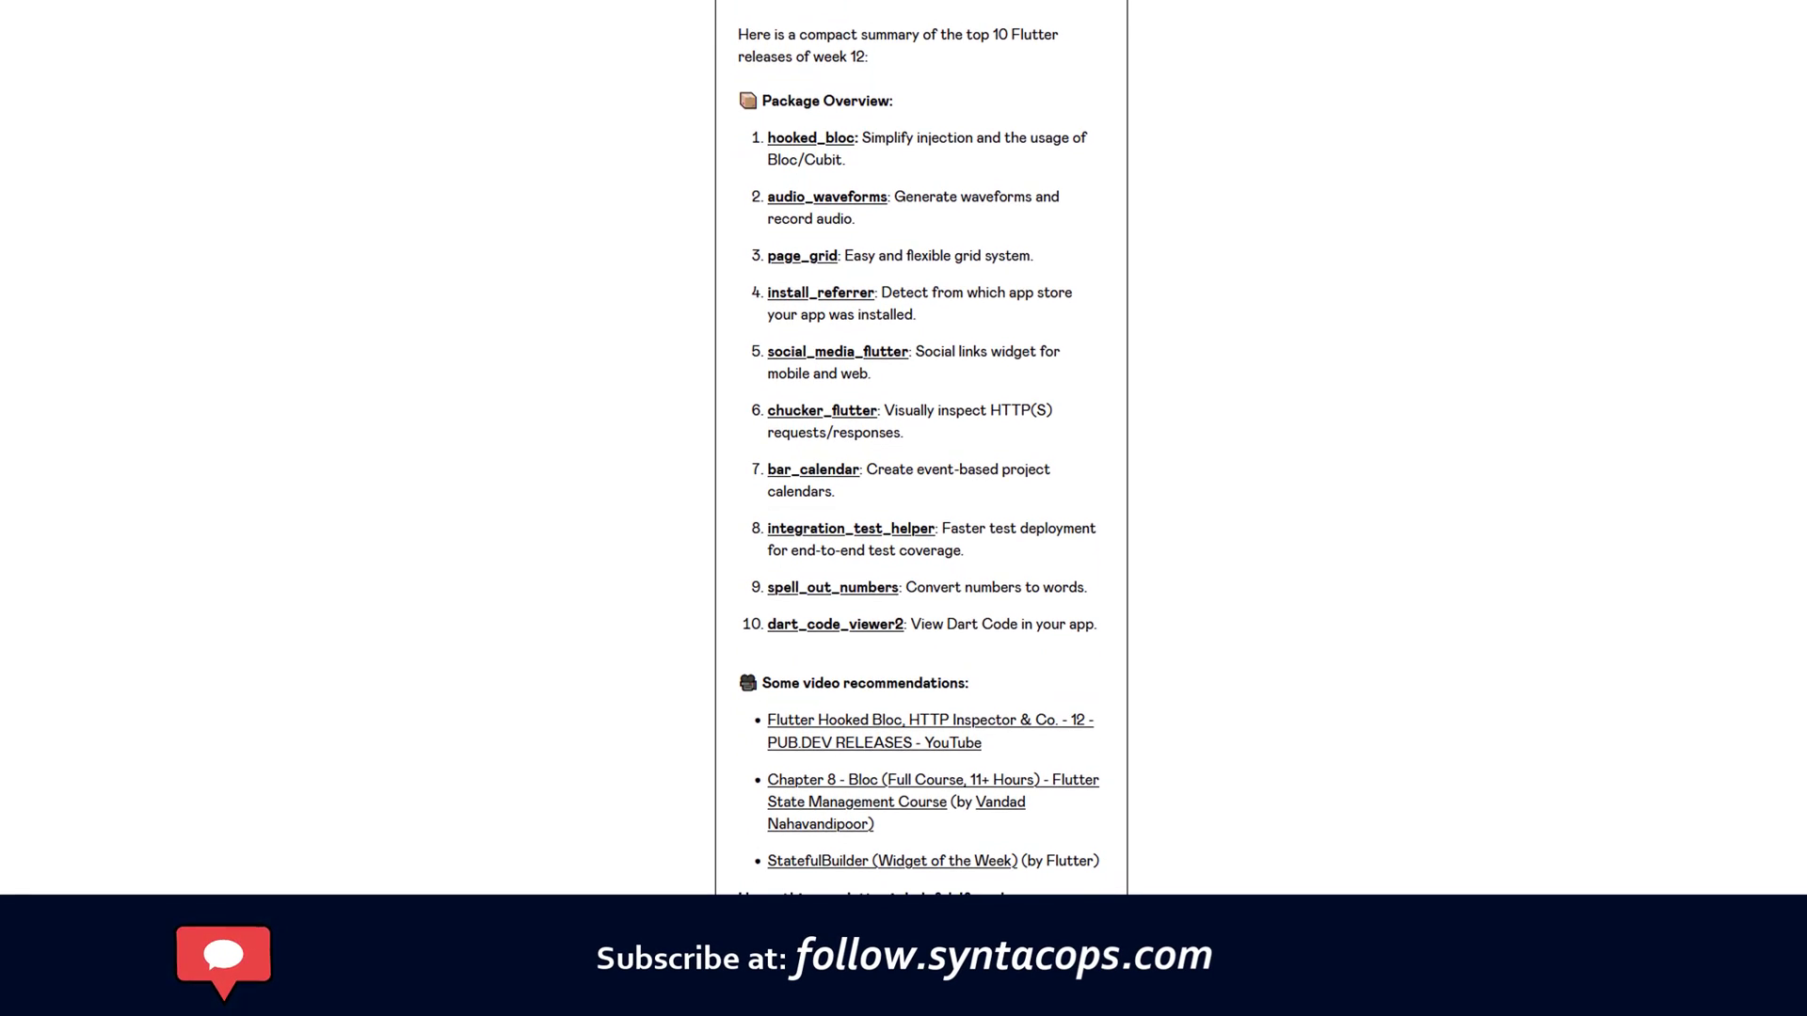
Step: Scroll the SyntacOps week 12 top 10 list toward bonfiremodify, number 10
scroll(down, 3)
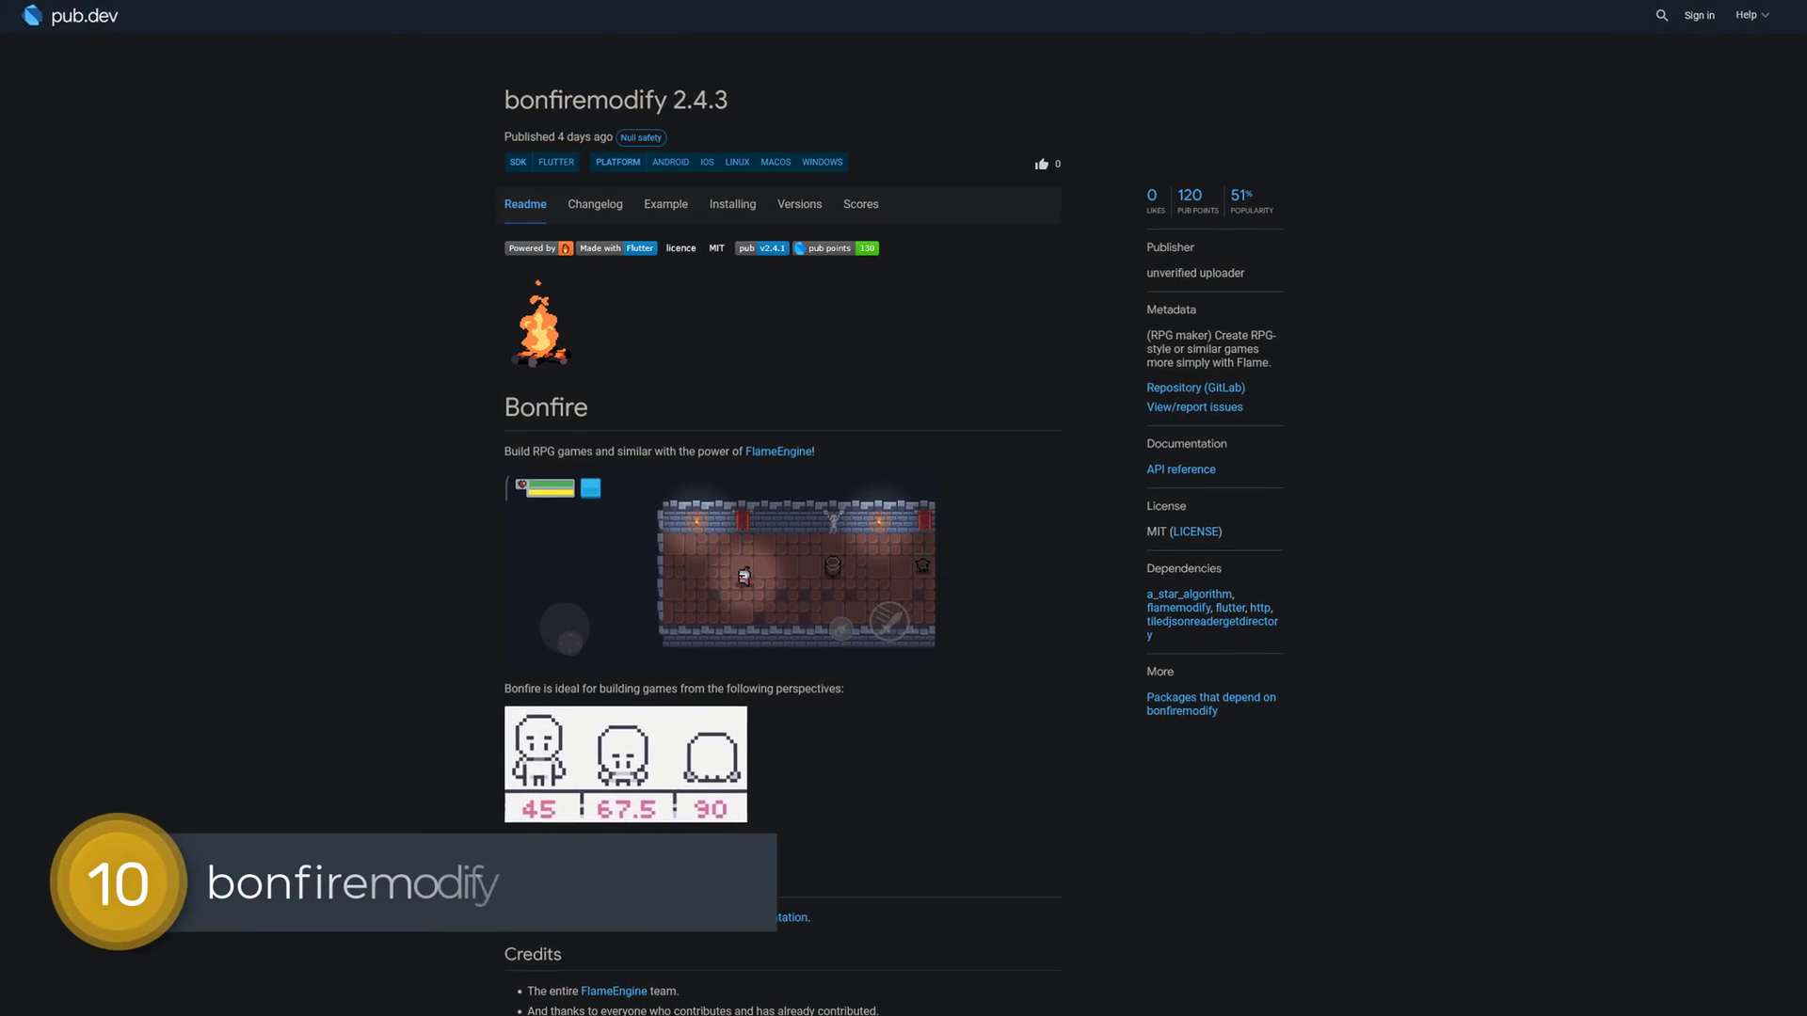
Step: Step through isolate_image_compress and path_animator pages to escape_game_kit's Readme
click(795, 573)
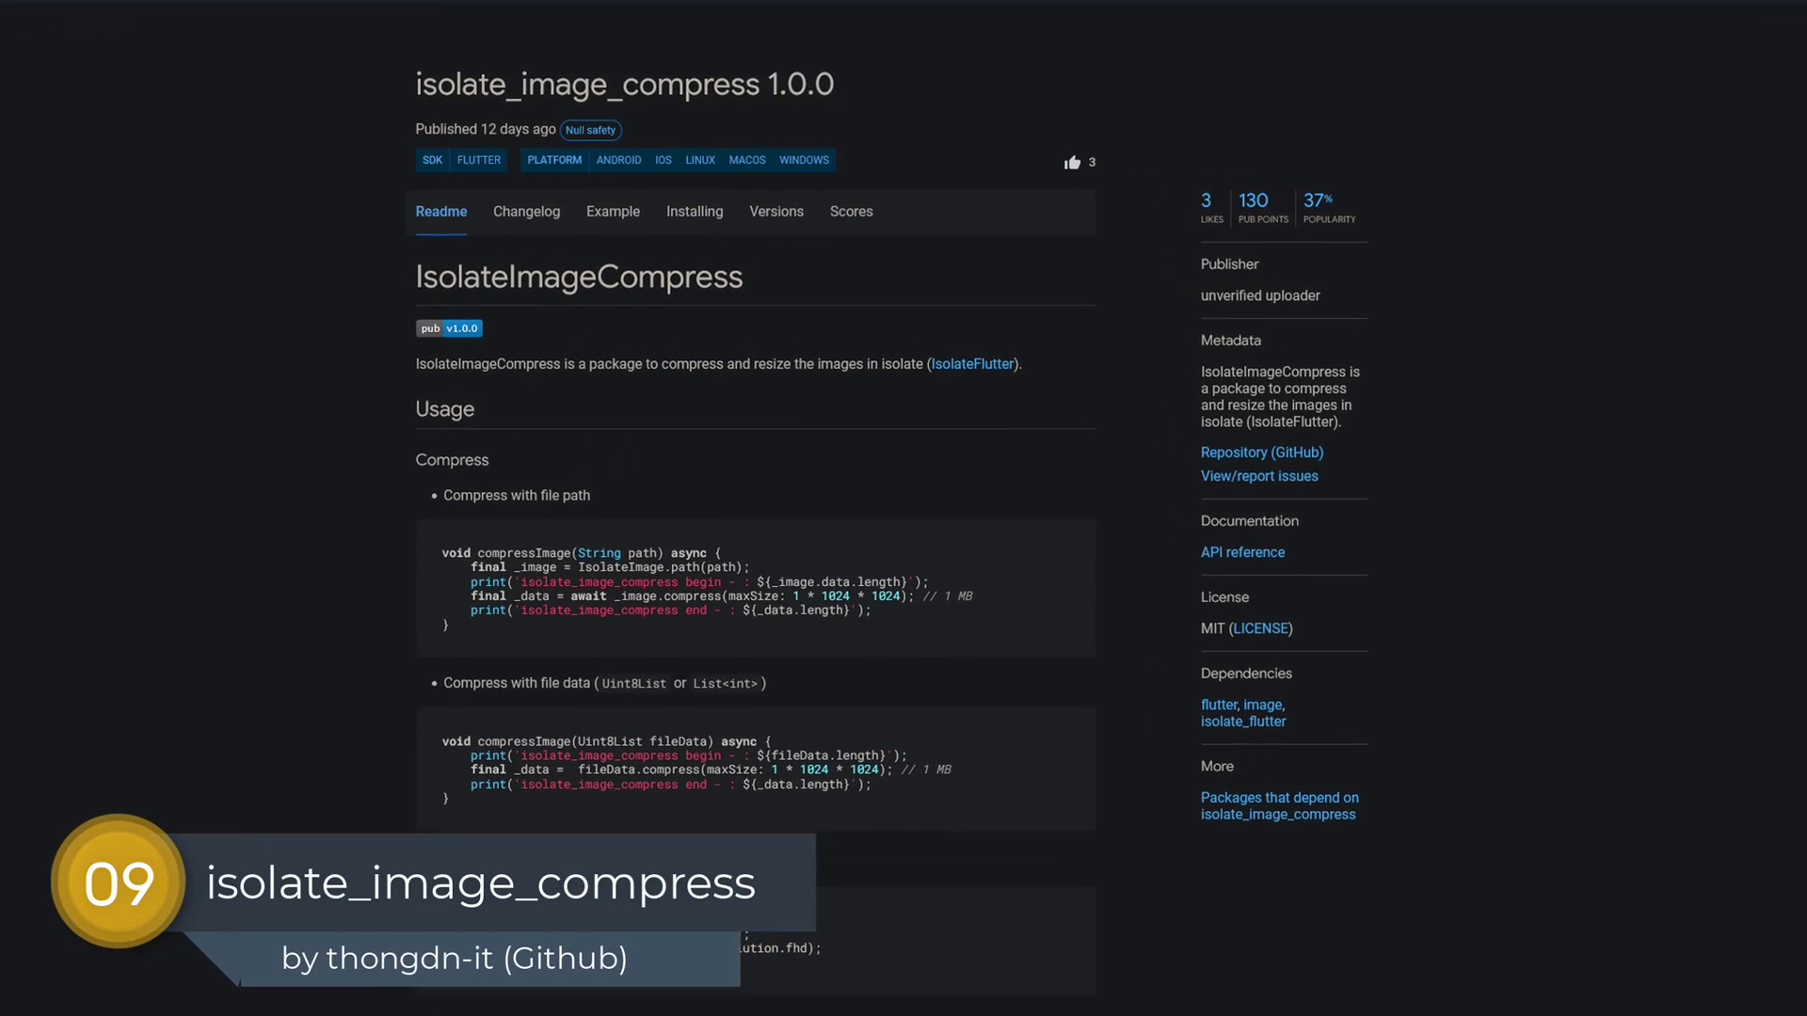
scroll(down, 3)
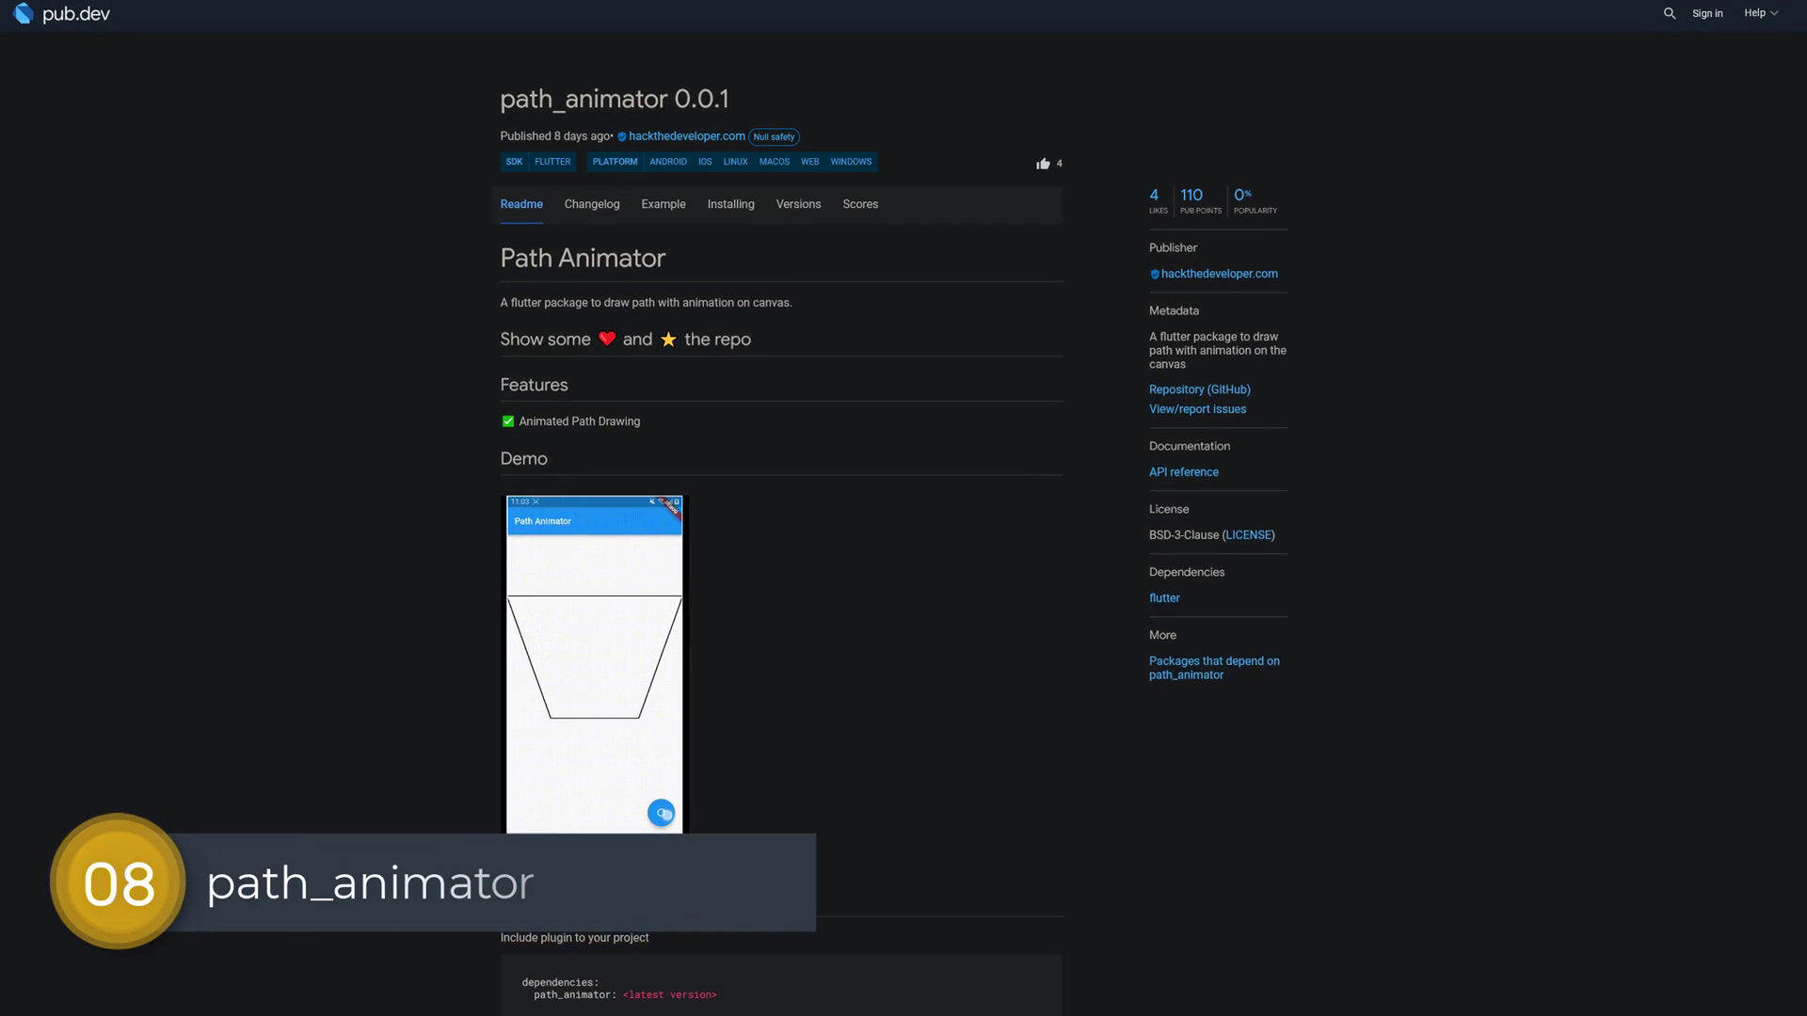
click(594, 663)
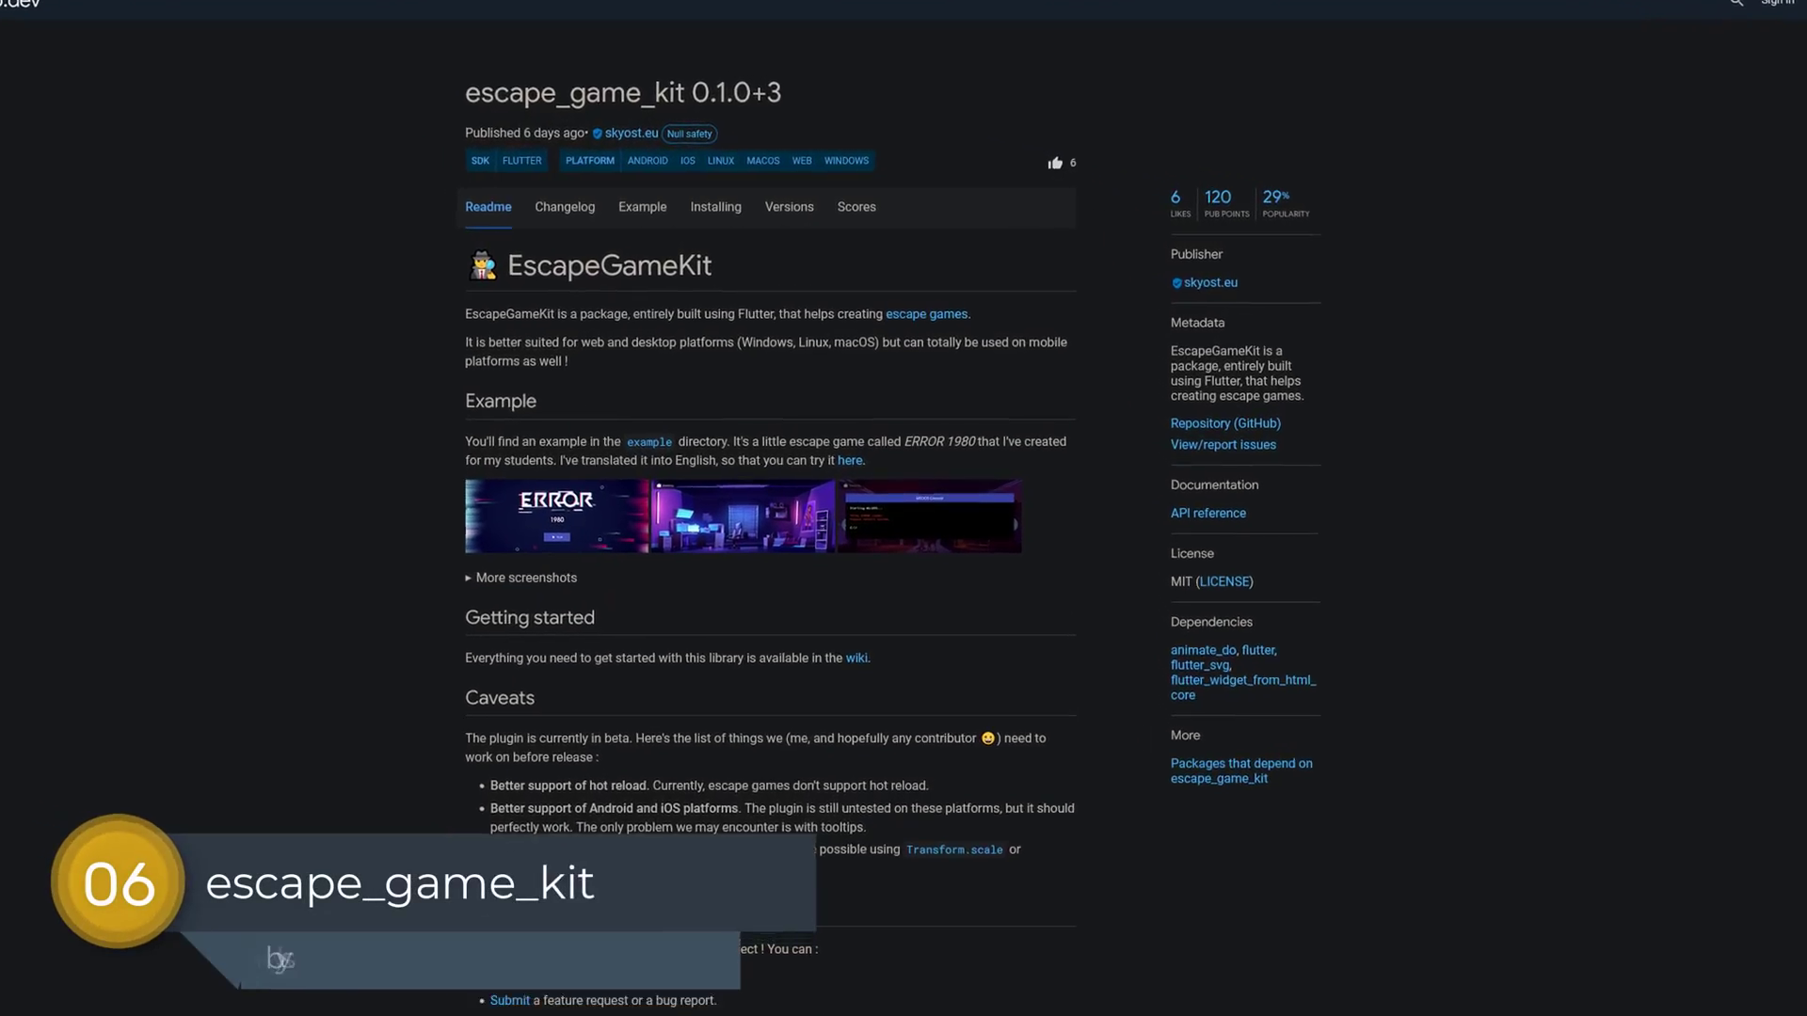
Step: Move through the remaining package pages to swayze 1.0.1's Readme
click(744, 517)
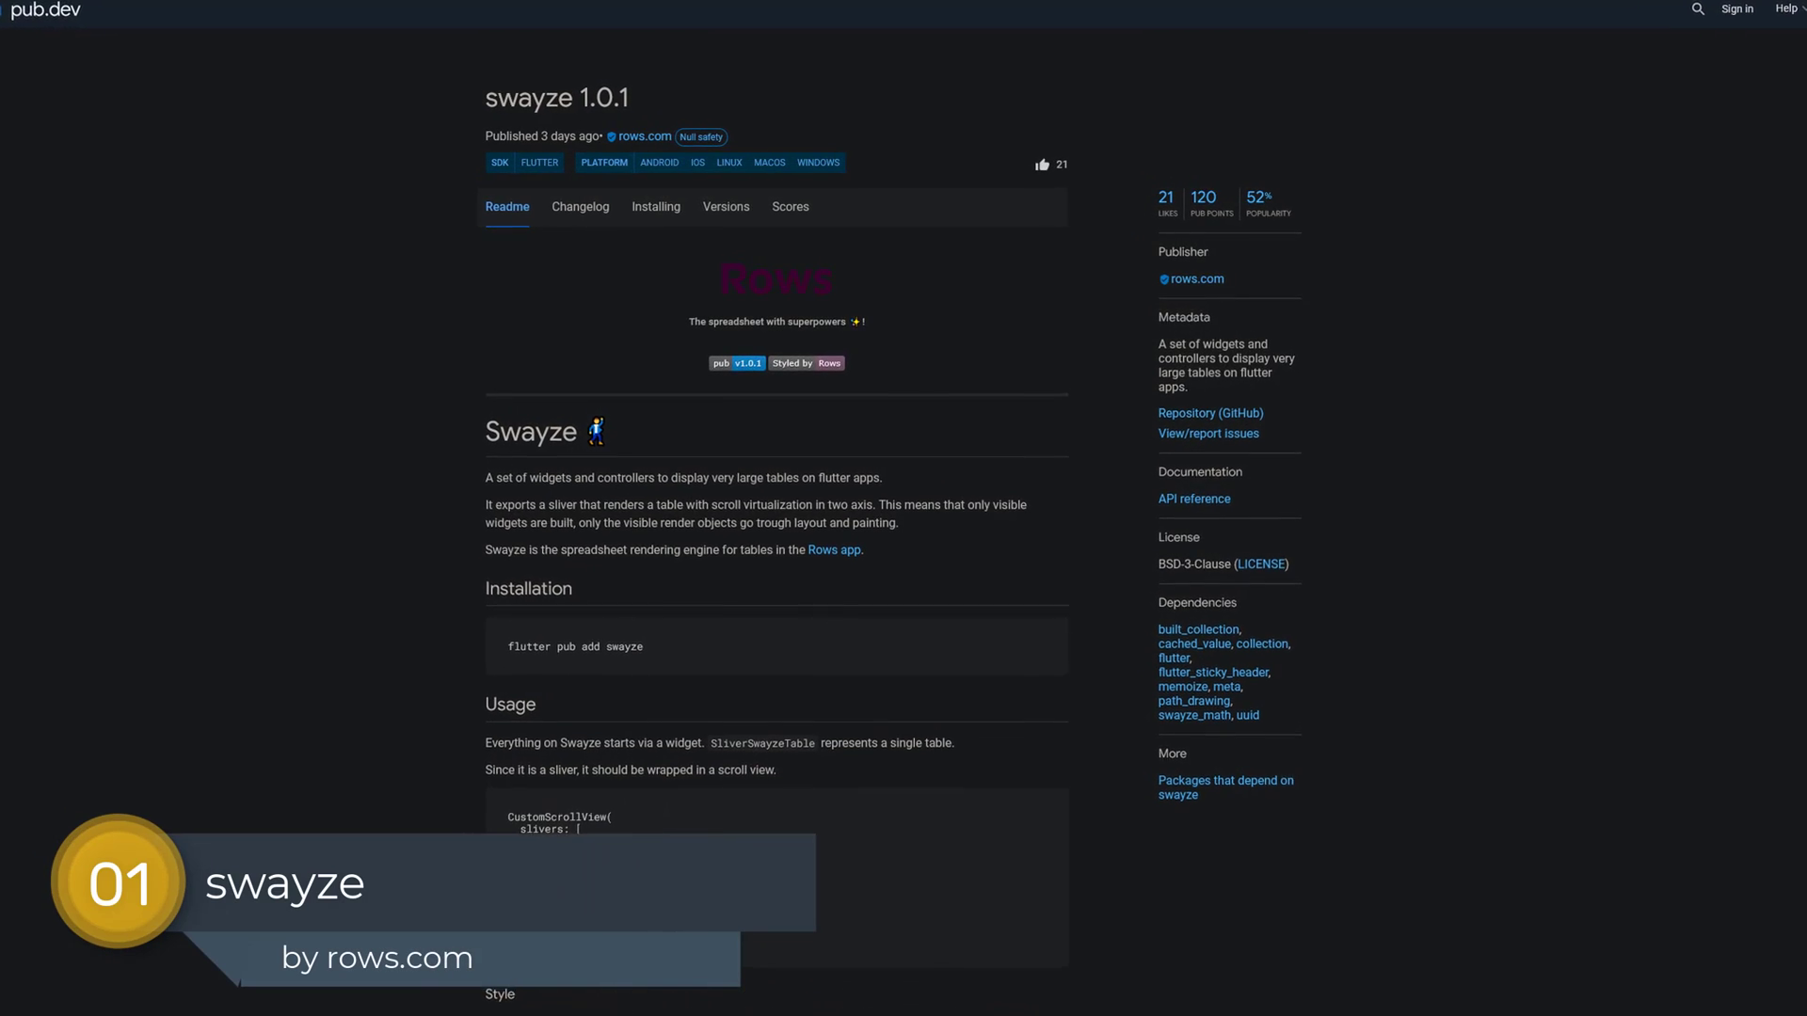
Step: Scroll down the swayze page before switching to SyntacOps' YouTube Videos tab
scroll(down, 3)
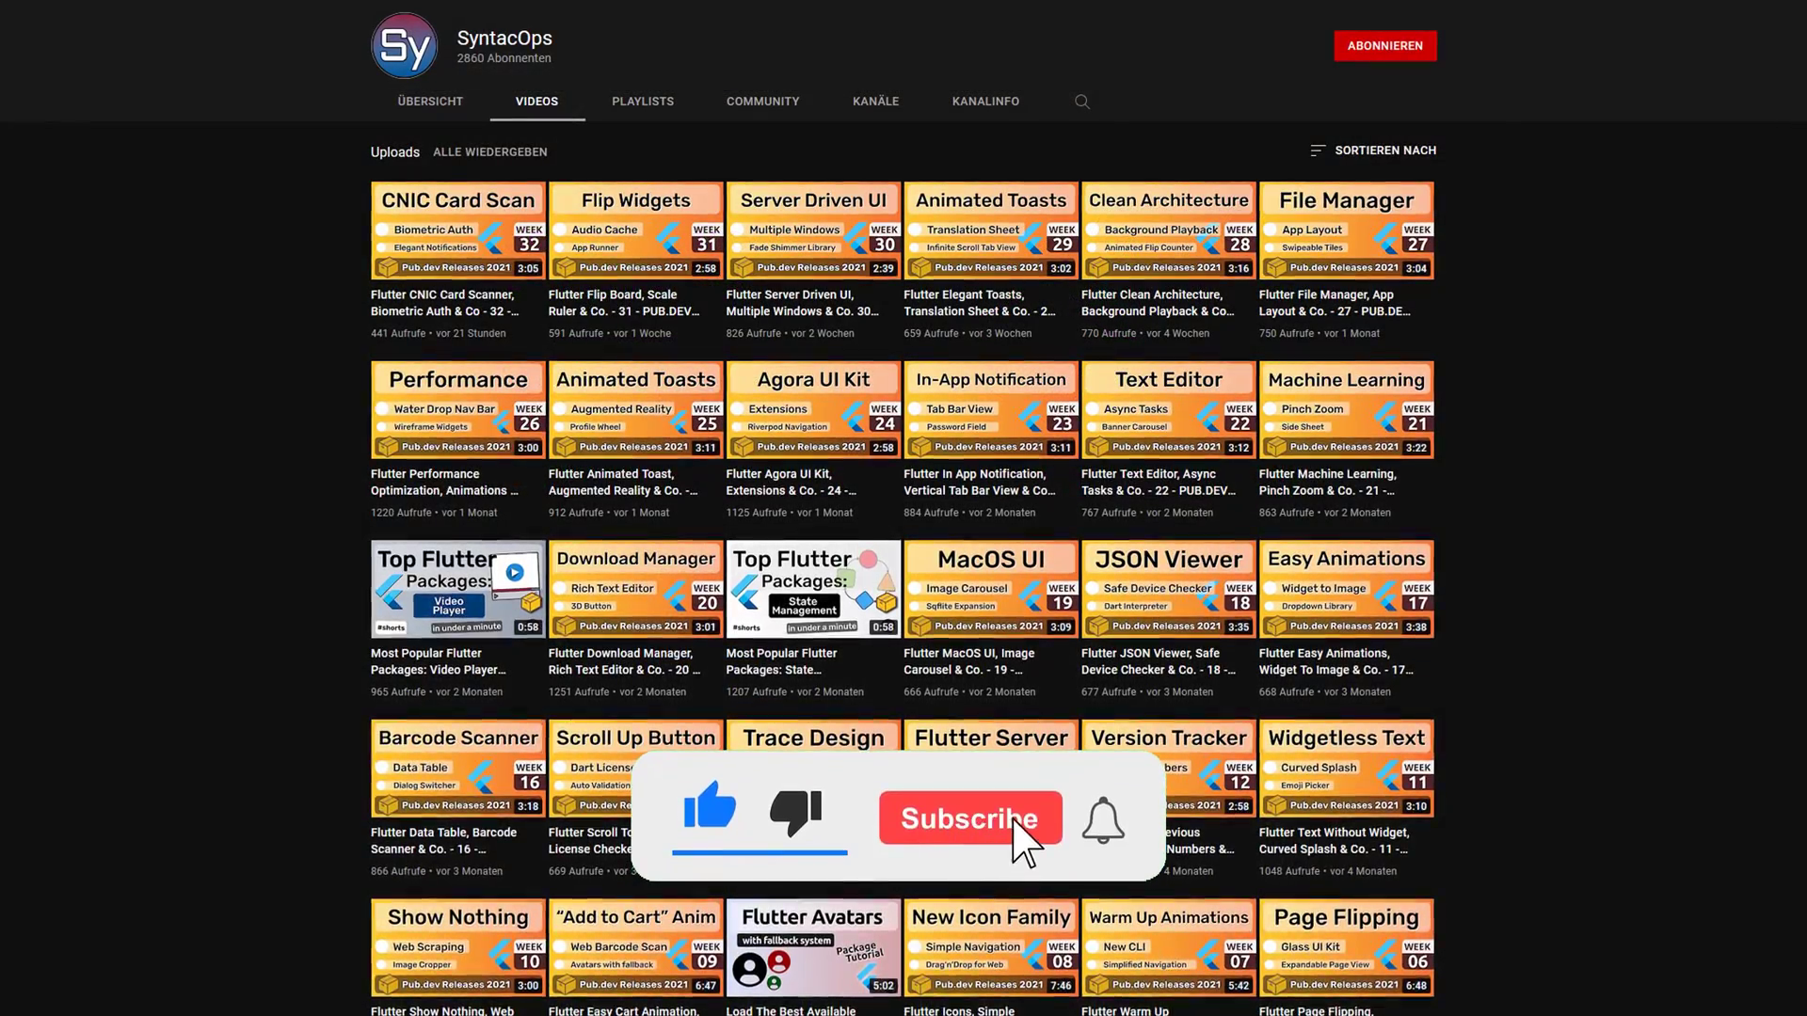
Step: Scroll through the SyntacOps Videos tab, then show pub.dev's Flutter Favorites home page
click(969, 817)
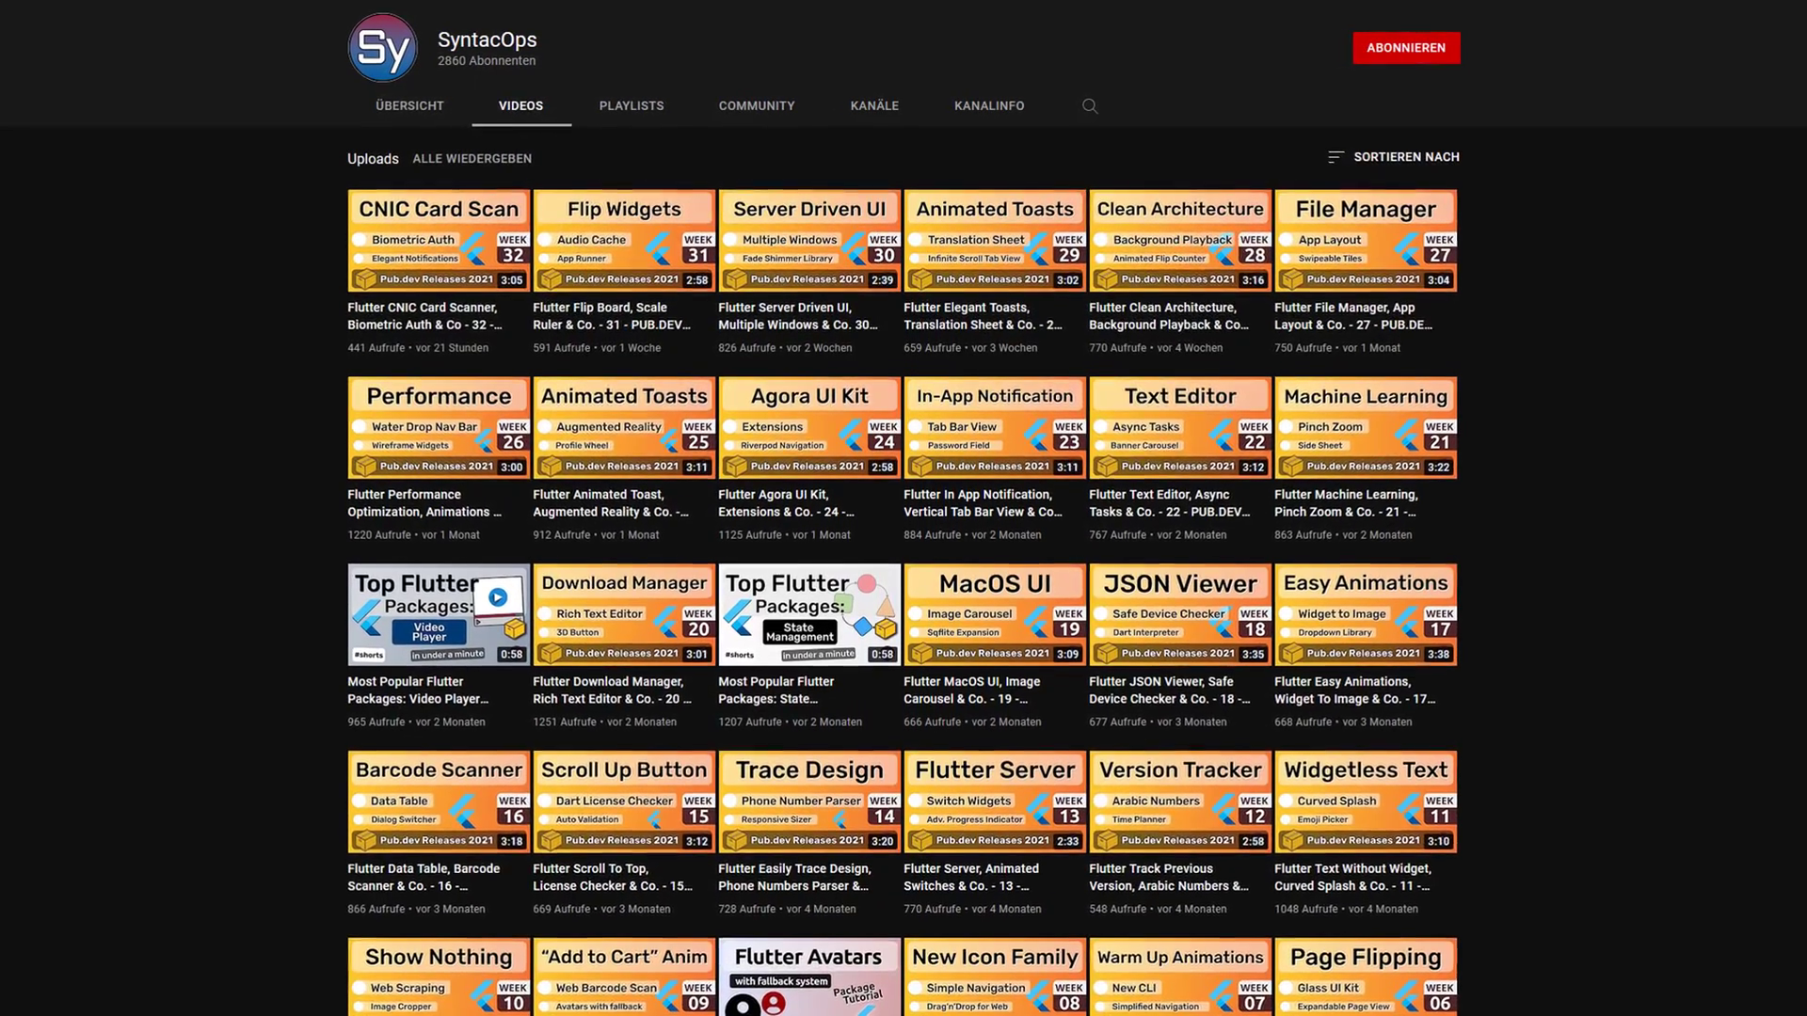
scroll(down, 3)
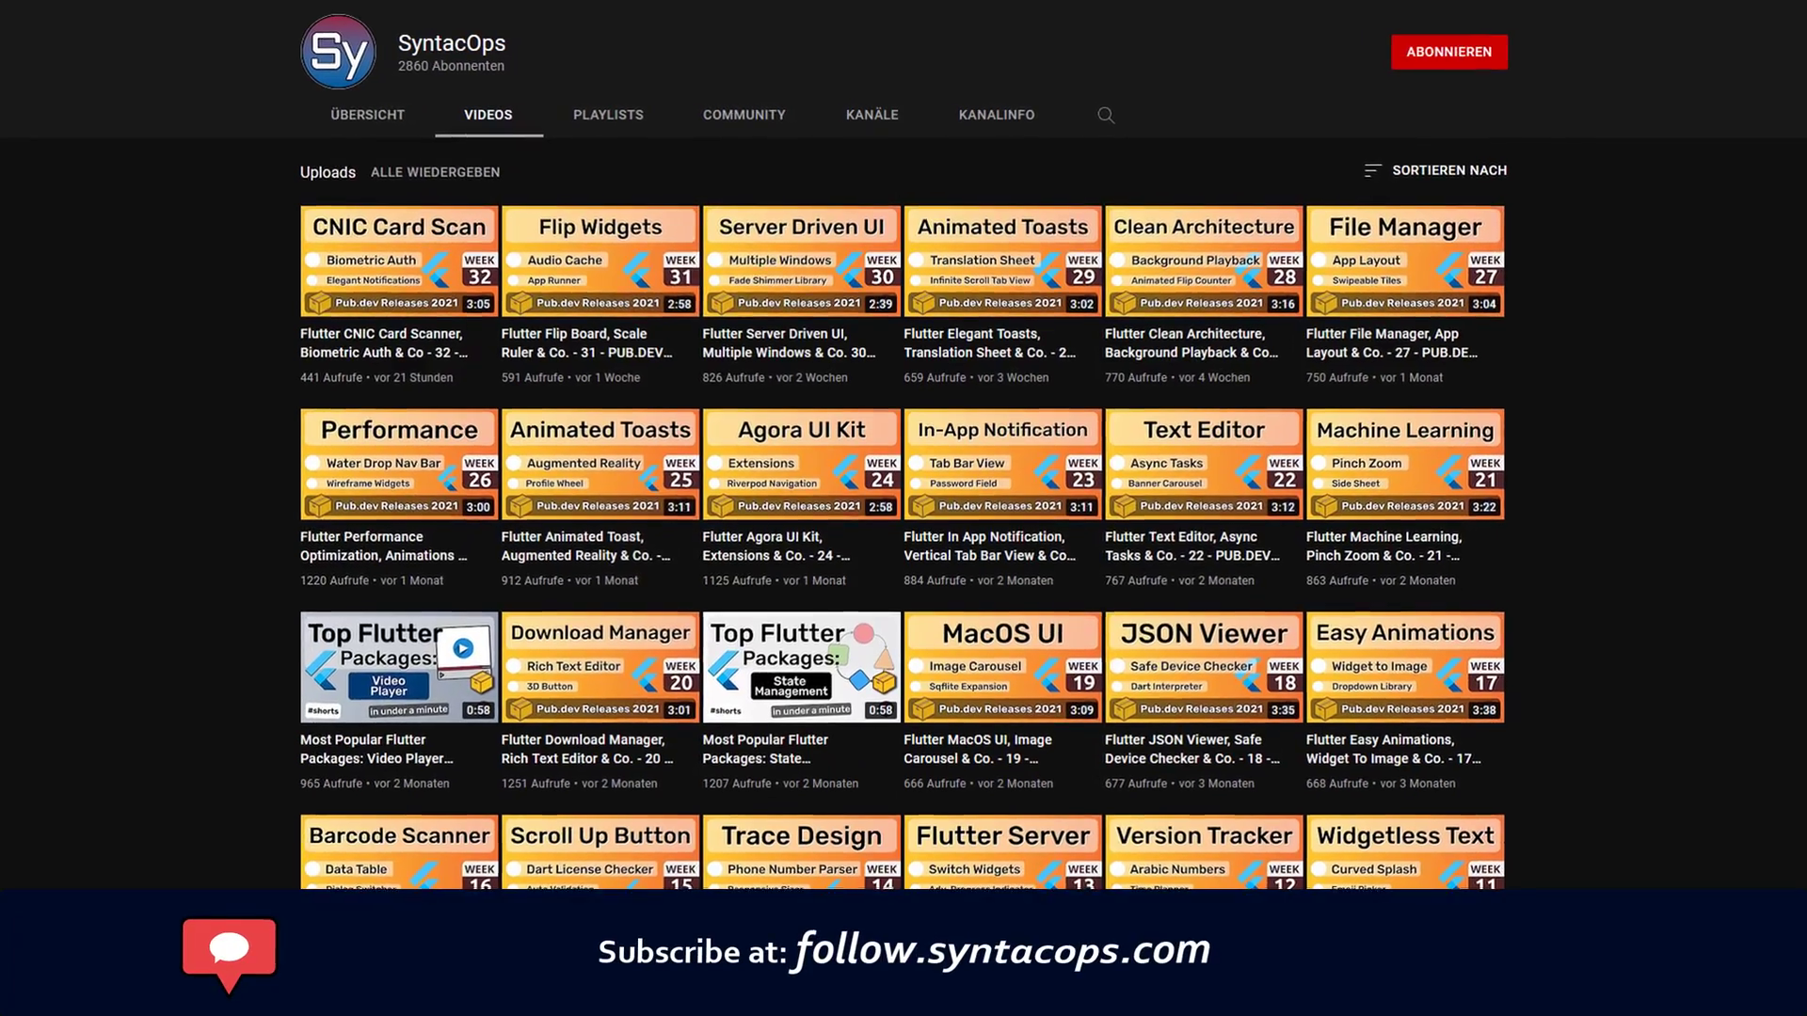
scroll(down, 3)
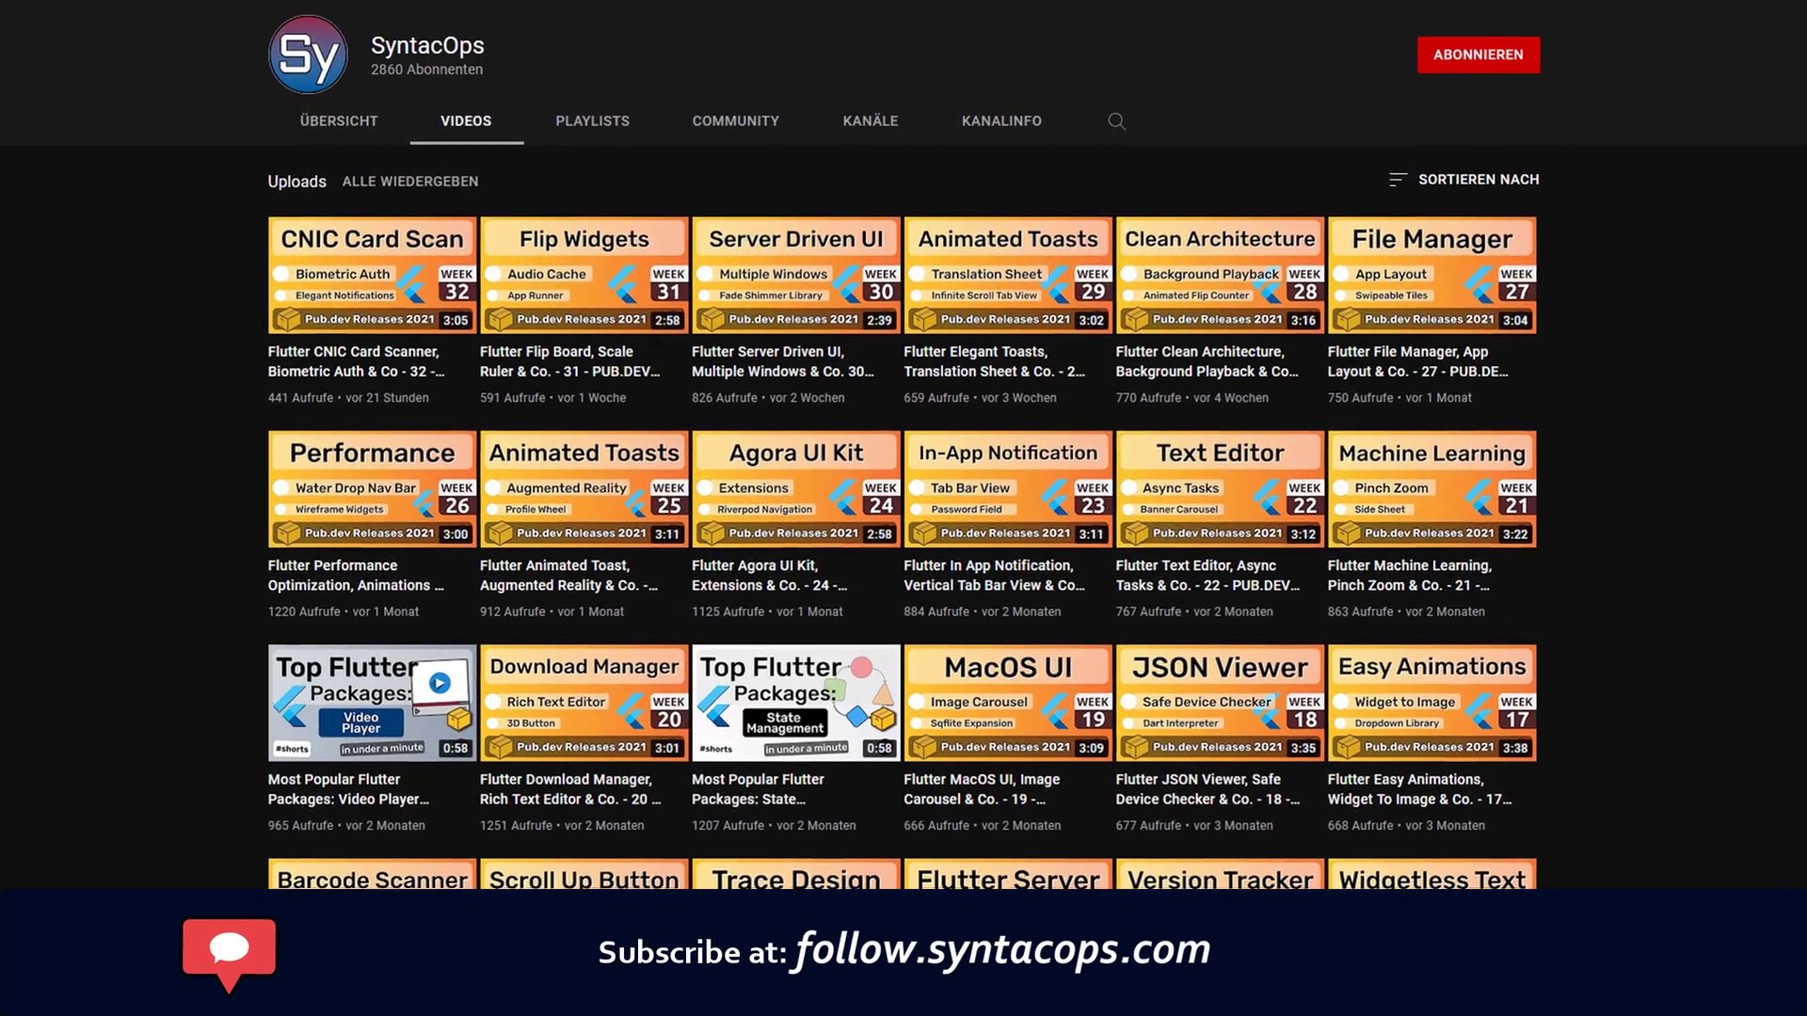
scroll(down, 3)
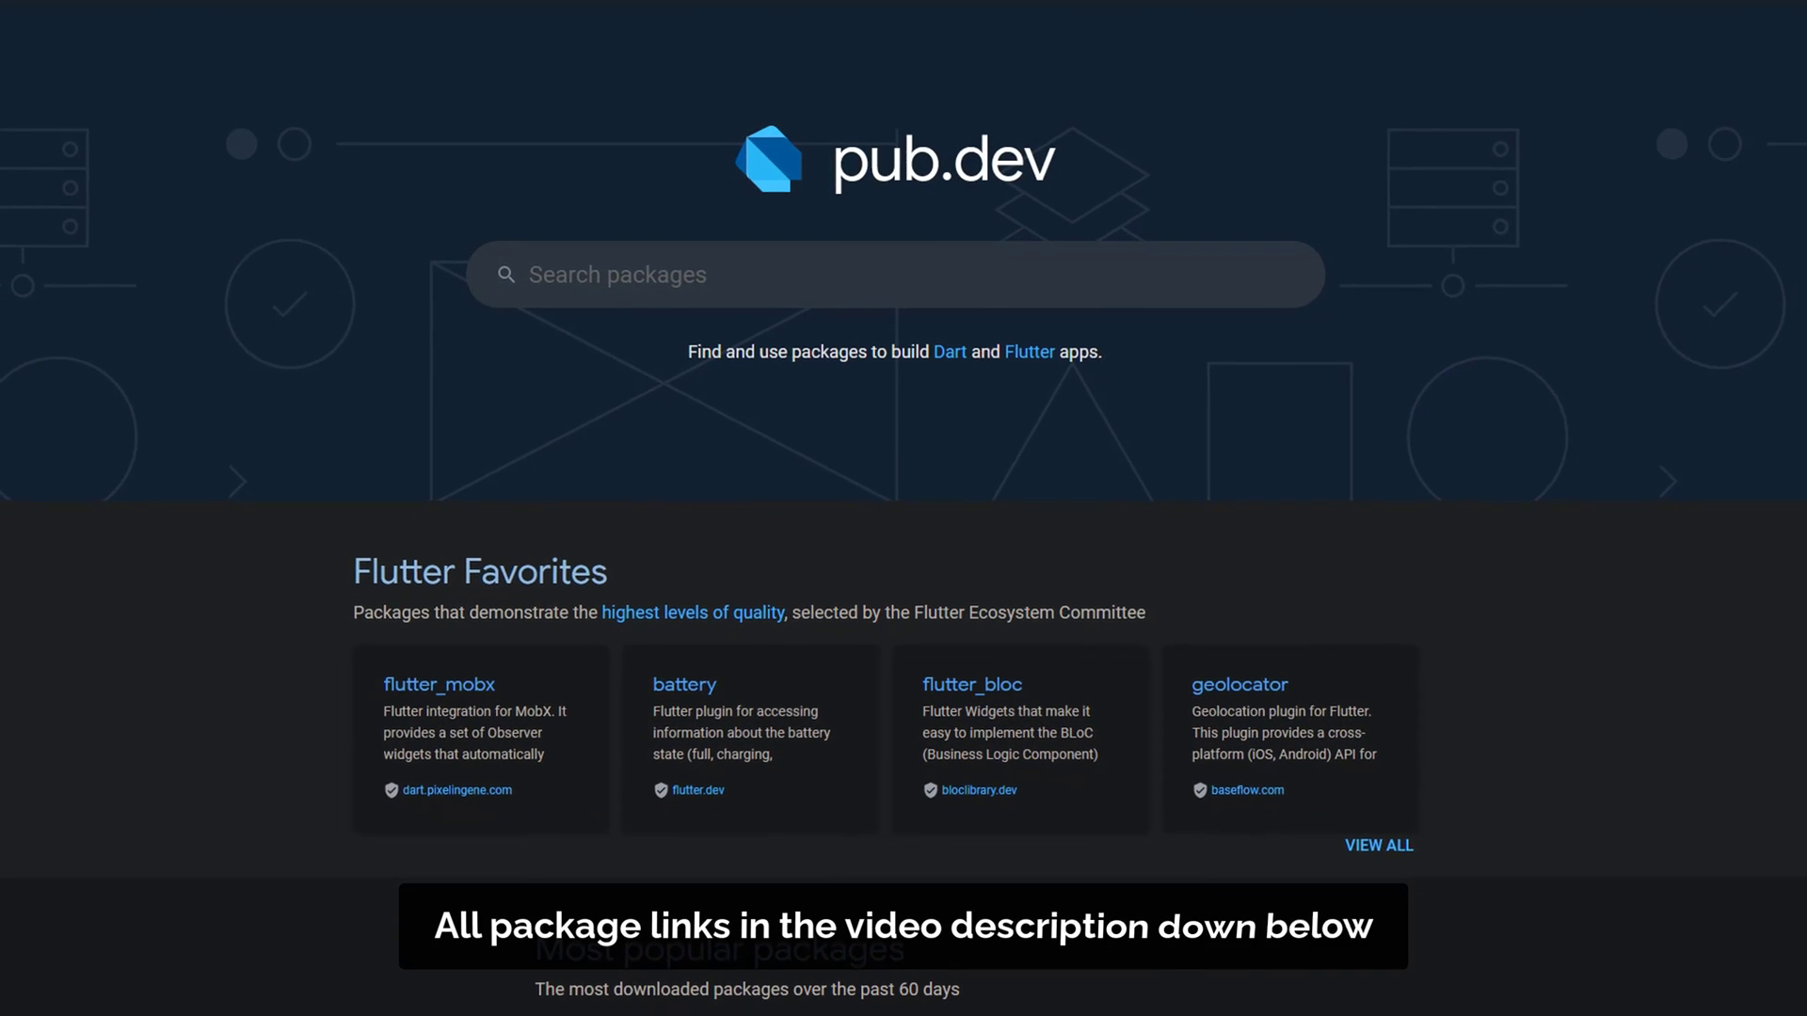
scroll(down, 3)
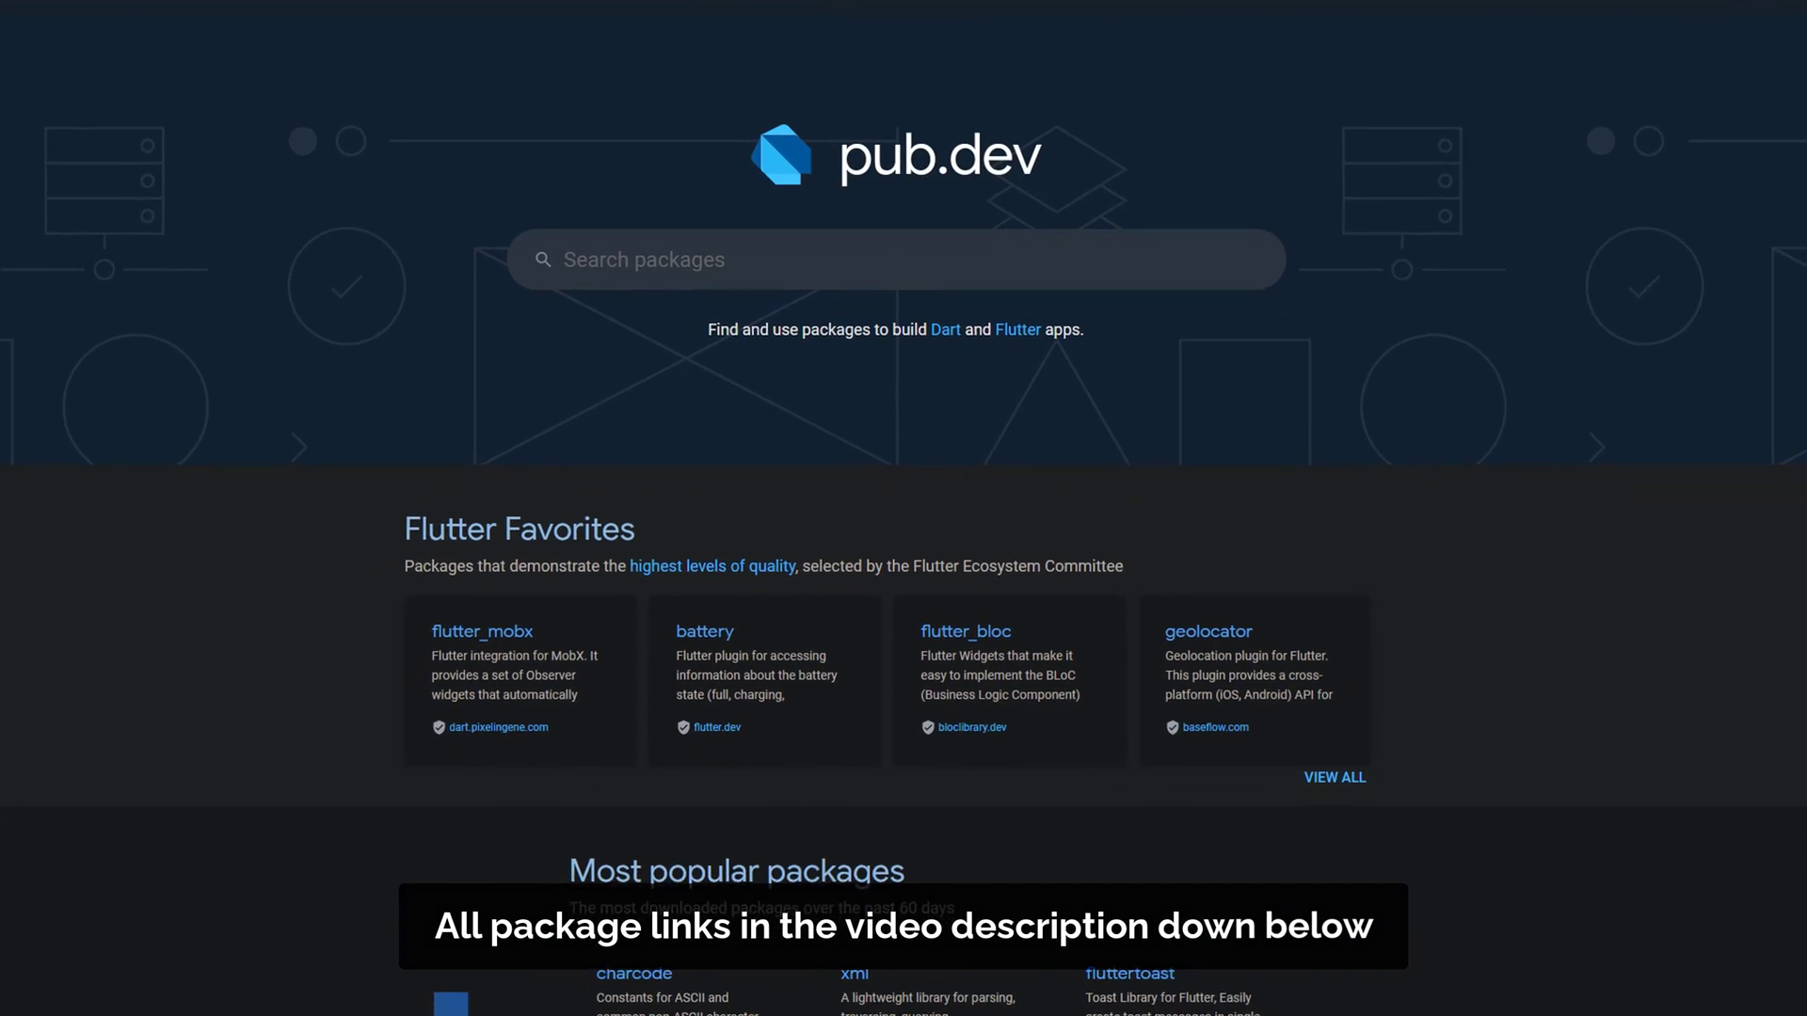